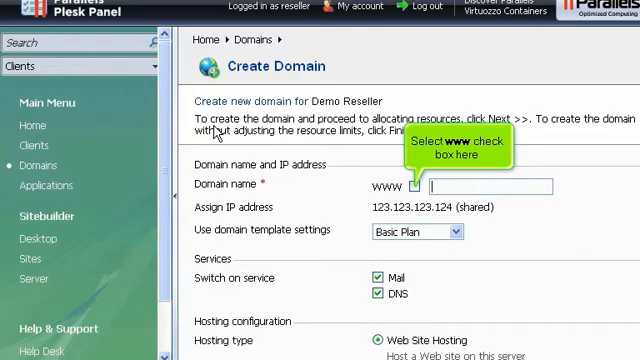
{"action": "mouse_move", "coordinate": [340, 170]}
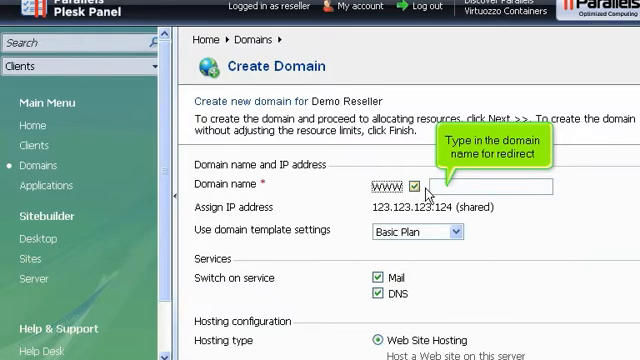
- Name the new domain demo1234.net in the Create Domain form
{"action": "type", "text": "demo1234.net"}
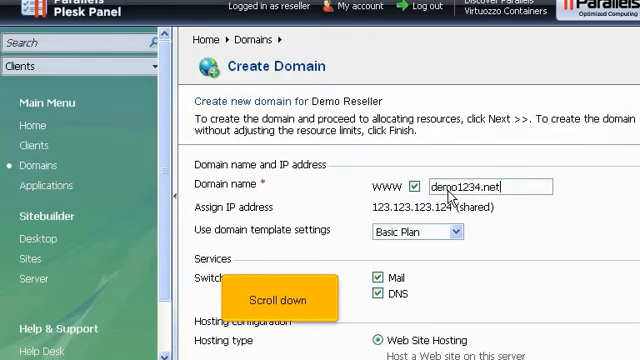
{"action": "scroll", "scroll_direction": "down", "scroll_amount": 3}
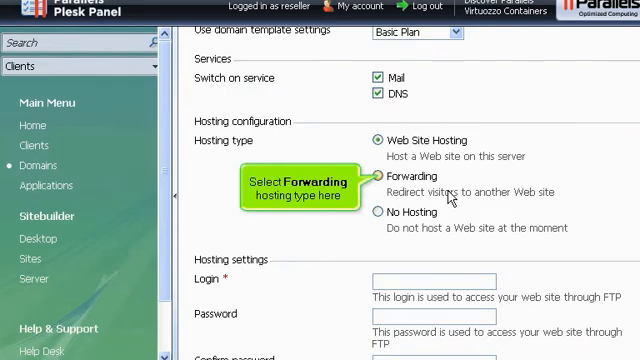
{"action": "mouse_move", "coordinate": [456, 190]}
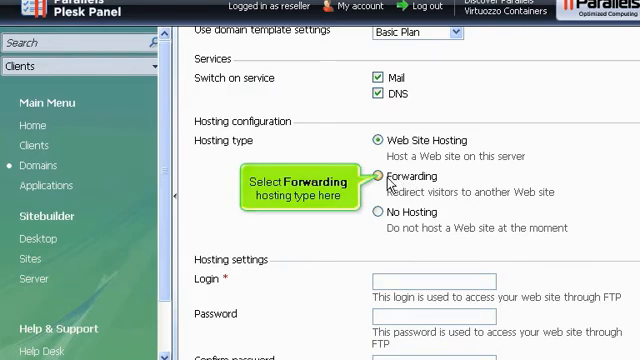
{"action": "left_click", "coordinate": [376, 178]}
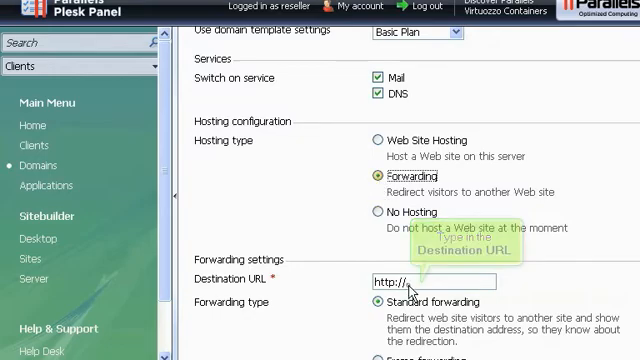
{"action": "type", "text": "demo1234.com"}
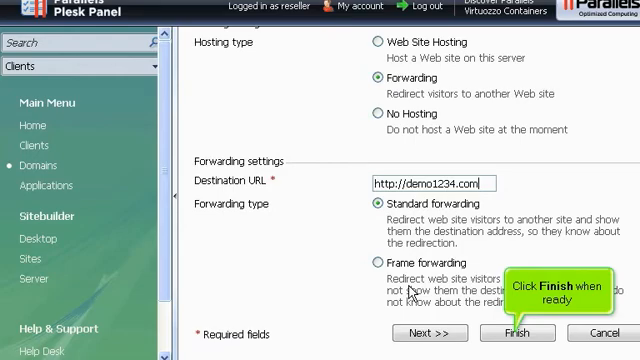
- Finish creating the forwarding domain and return to the reseller's Home overview
{"action": "left_click", "coordinate": [518, 332]}
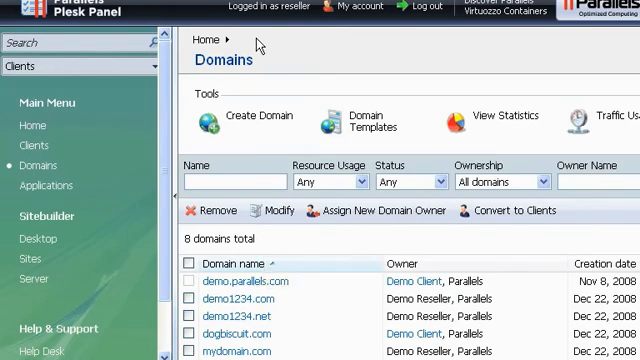
{"action": "left_click", "coordinate": [32, 124]}
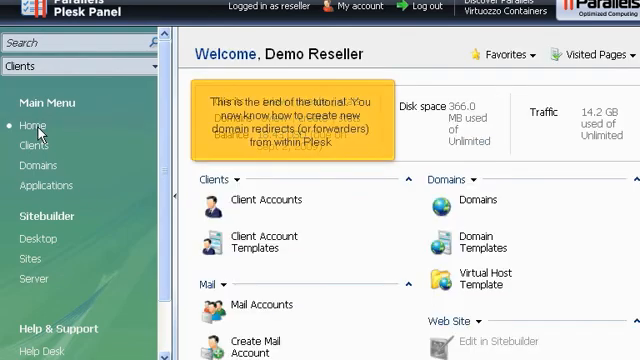